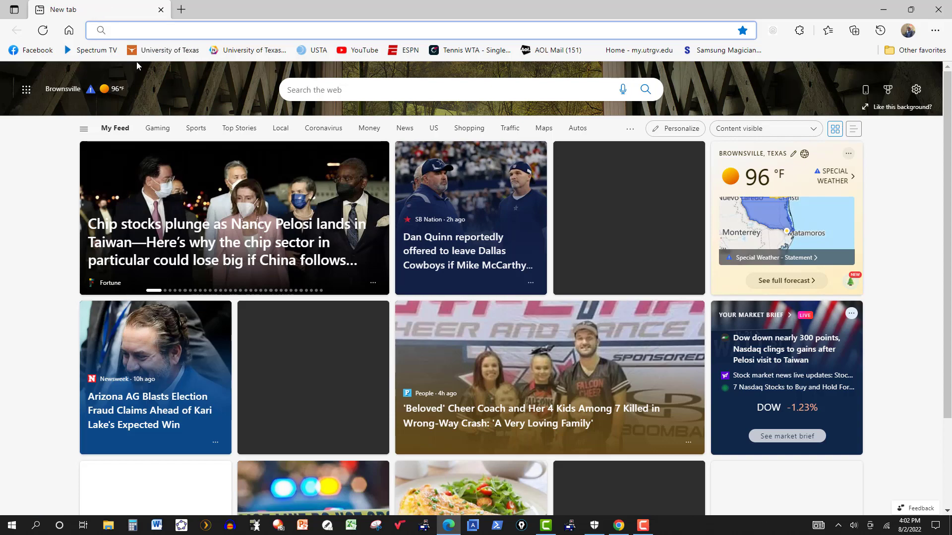
# Load speedtest.net in Microsoft Edge
pyautogui.write('speedtest.net')
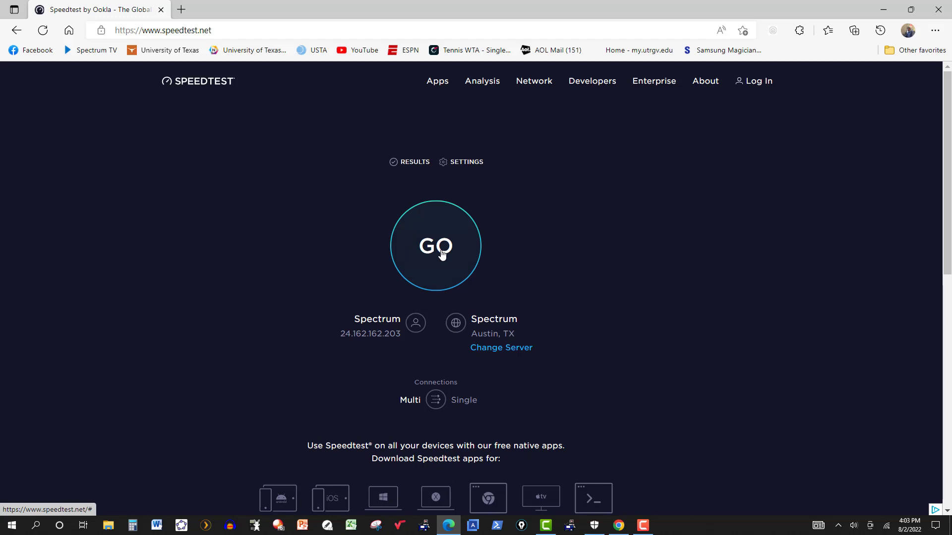
# Run a speed test (87.52 Mbps down, 9.01 Mbps up) and start another
pyautogui.click(435, 245)
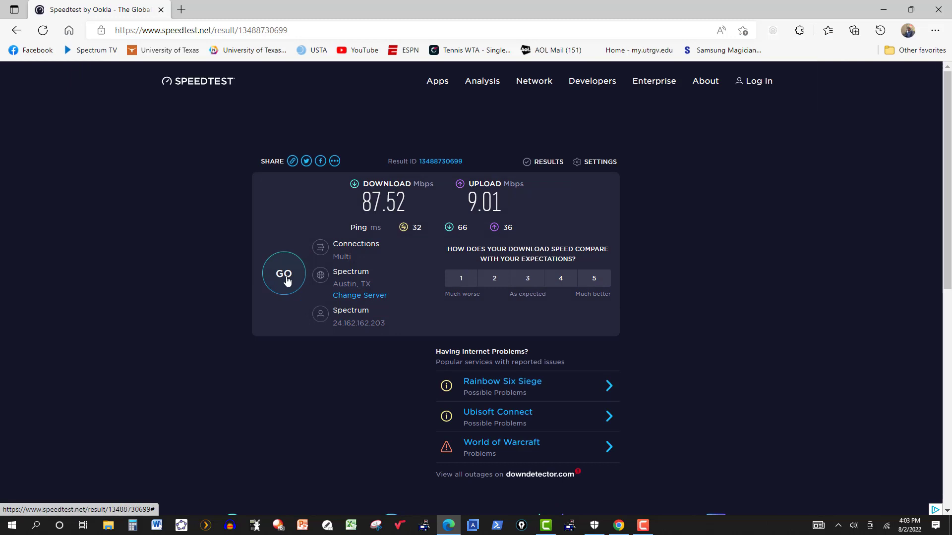
pyautogui.click(283, 273)
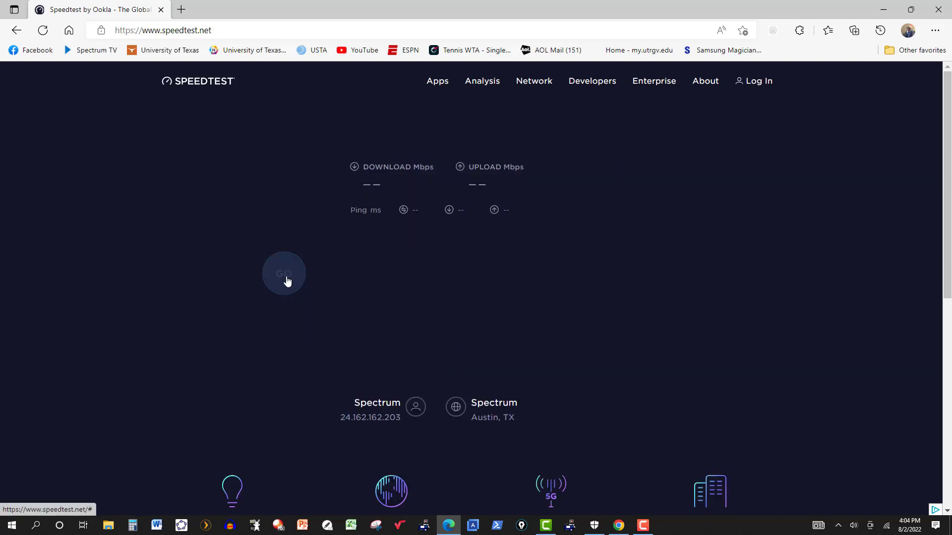
# Run the next test, reaching 89.10 Mbps download, 11.53 Mbps upload, 28 ms ping
pyautogui.click(284, 274)
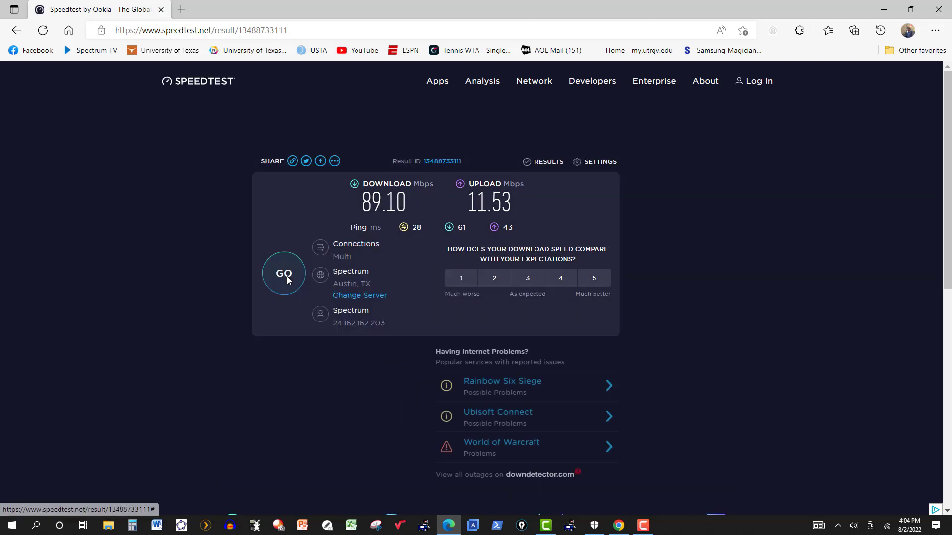
pyautogui.moveTo(302, 332)
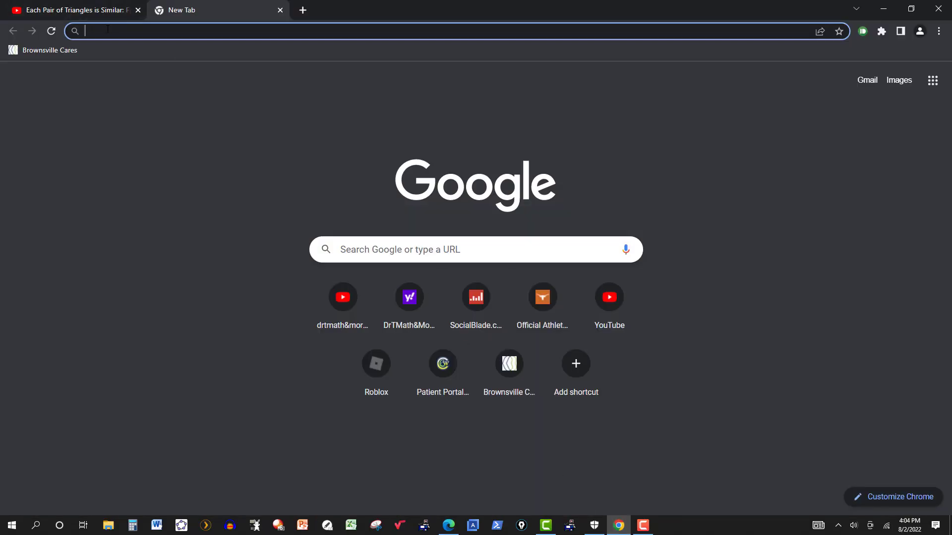
# Load speedtest.net in Chrome, connected to the Spectrum Austin server
pyautogui.write('speedtest.net')
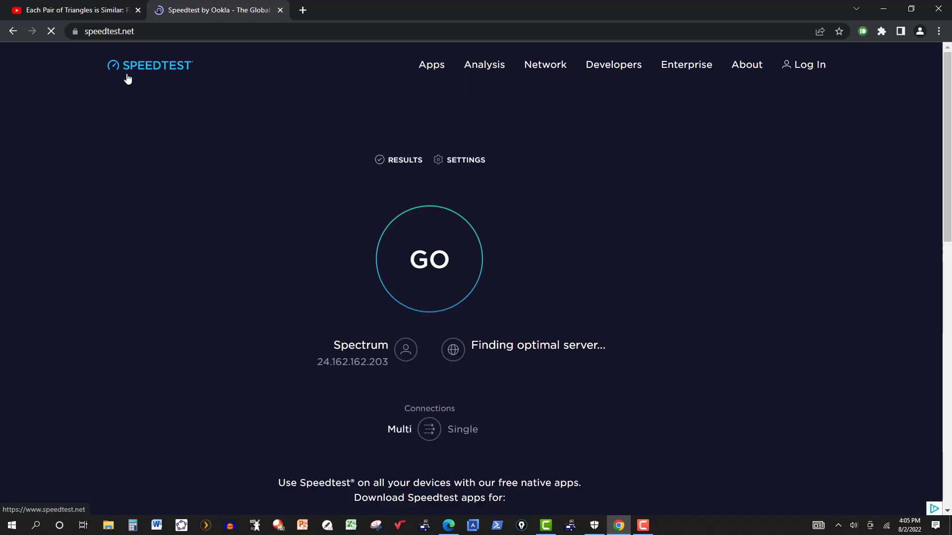
pyautogui.click(429, 259)
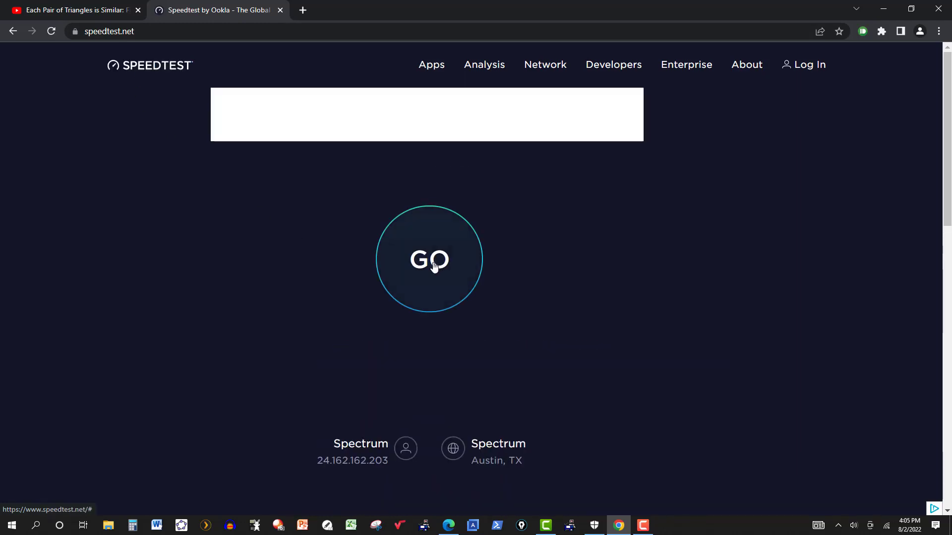
# Run Chrome tests measuring 87.53/11.82 and 86.69/11.84 Mbps, then start a third
pyautogui.click(429, 259)
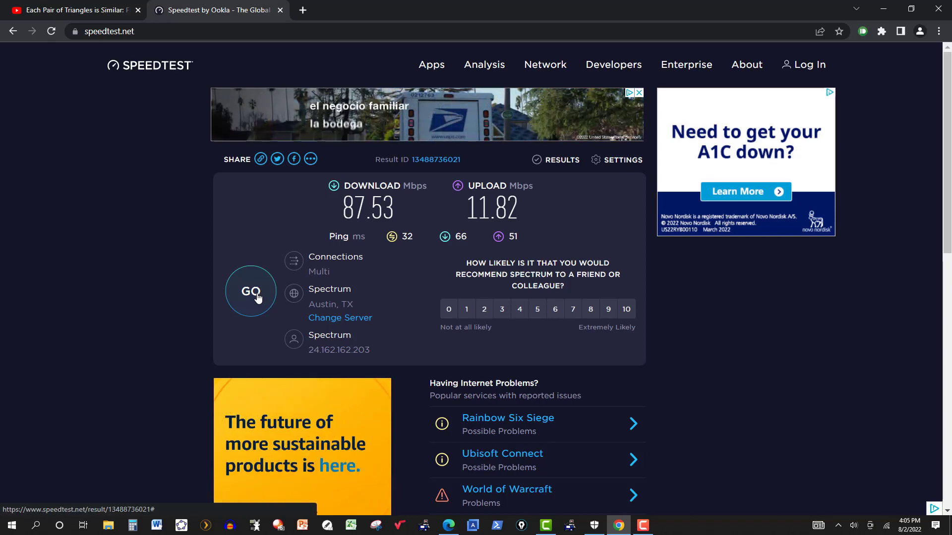
pyautogui.click(250, 291)
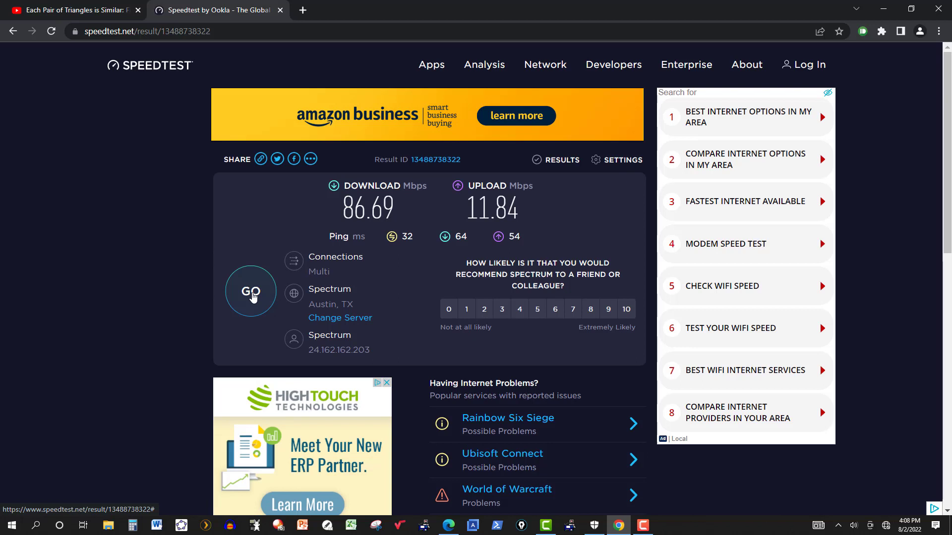
pyautogui.click(250, 292)
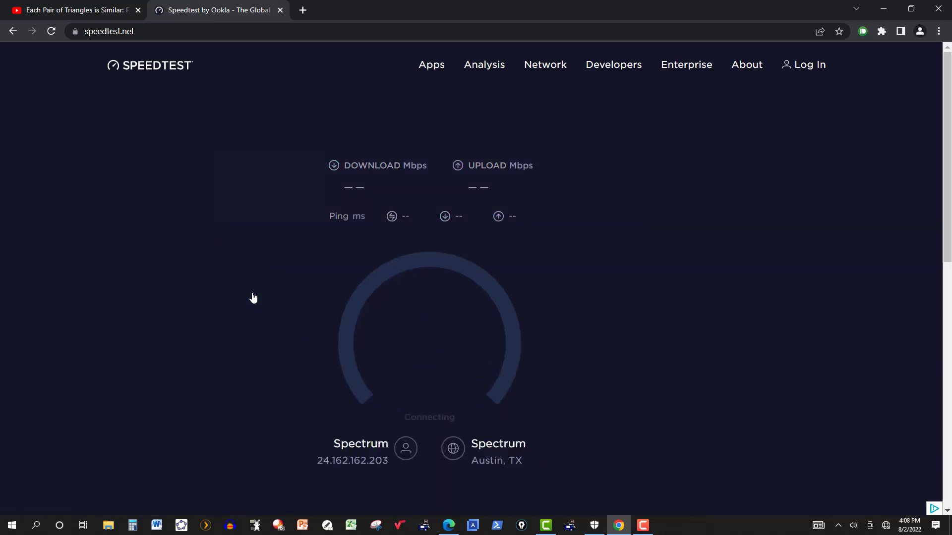